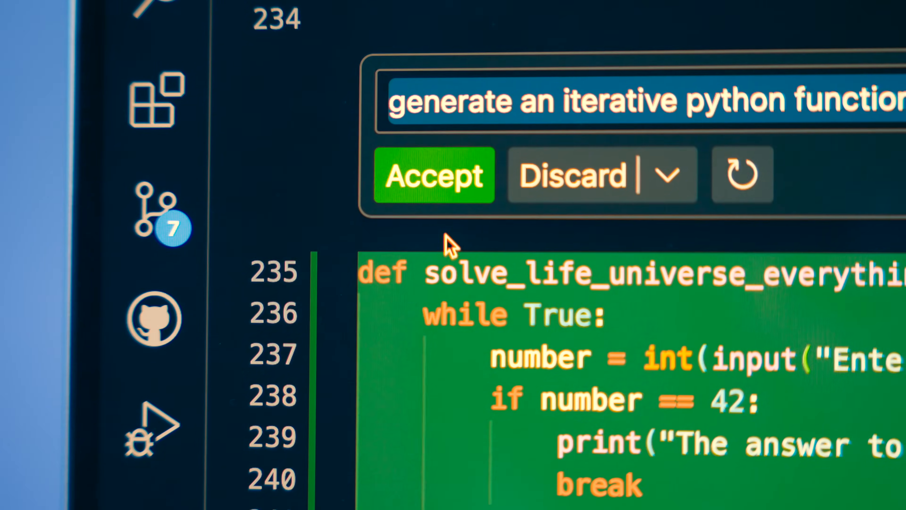
- Ask Copilot chat the meaning-of-life question, then accept the generated import_data_from_bigquery function
click(433, 175)
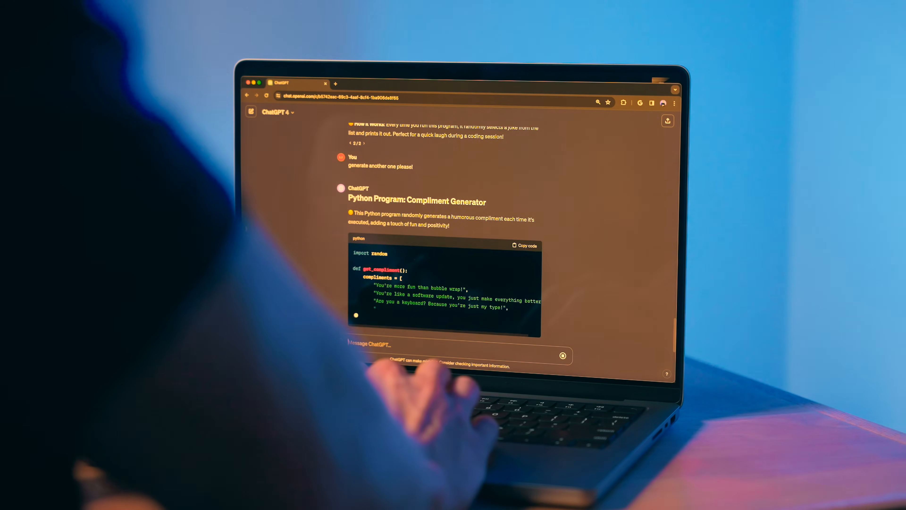
scroll(down, 3)
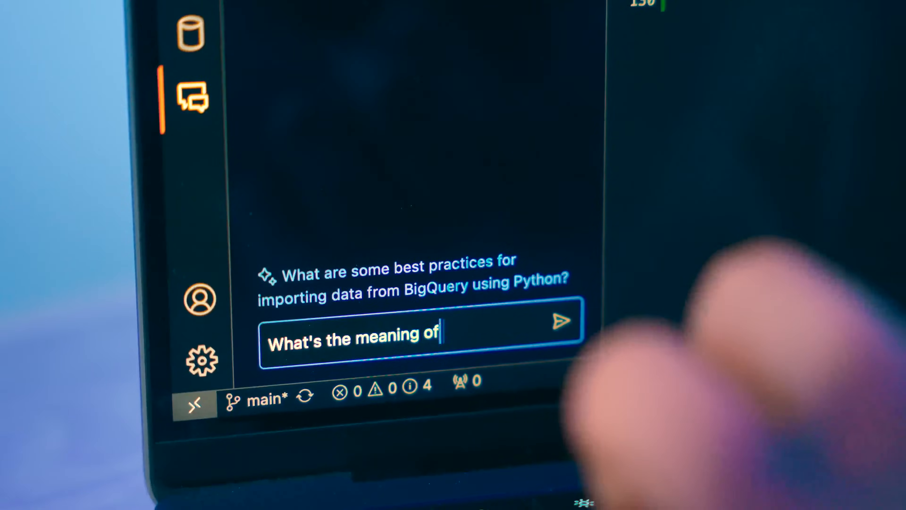
text(life?)
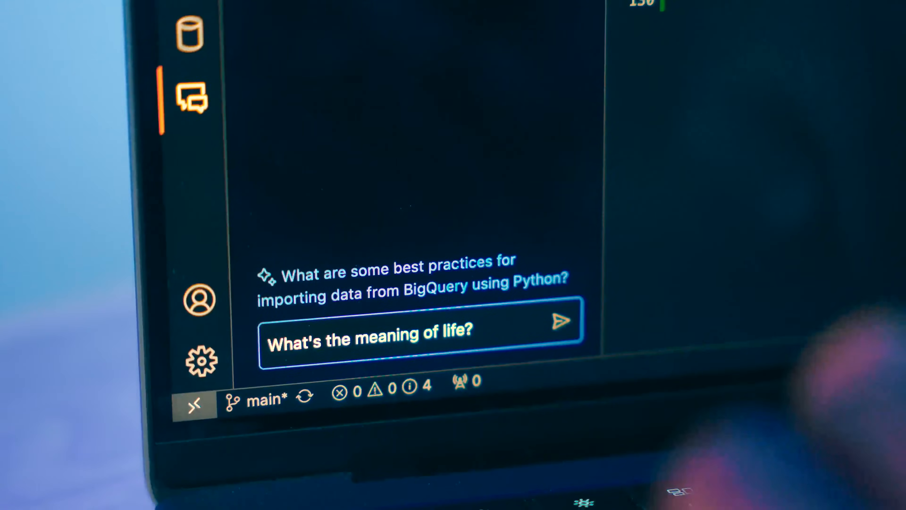
click(561, 321)
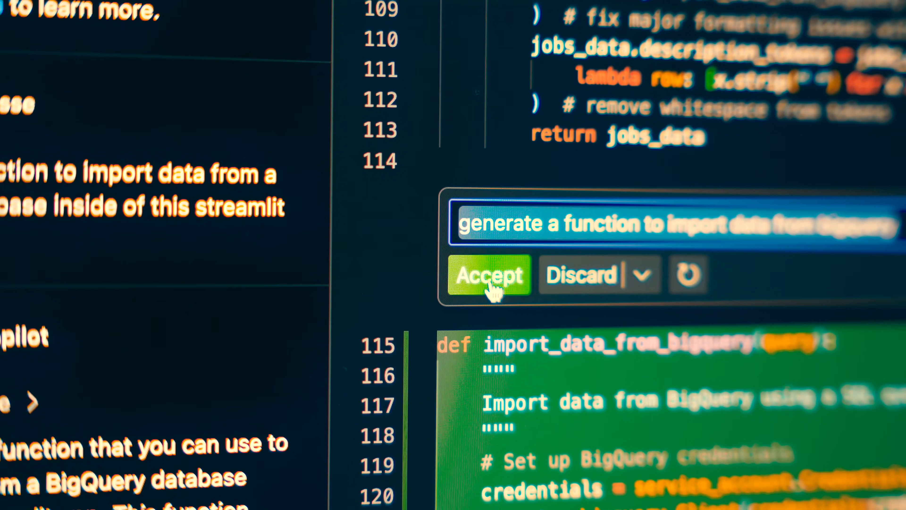
click(489, 278)
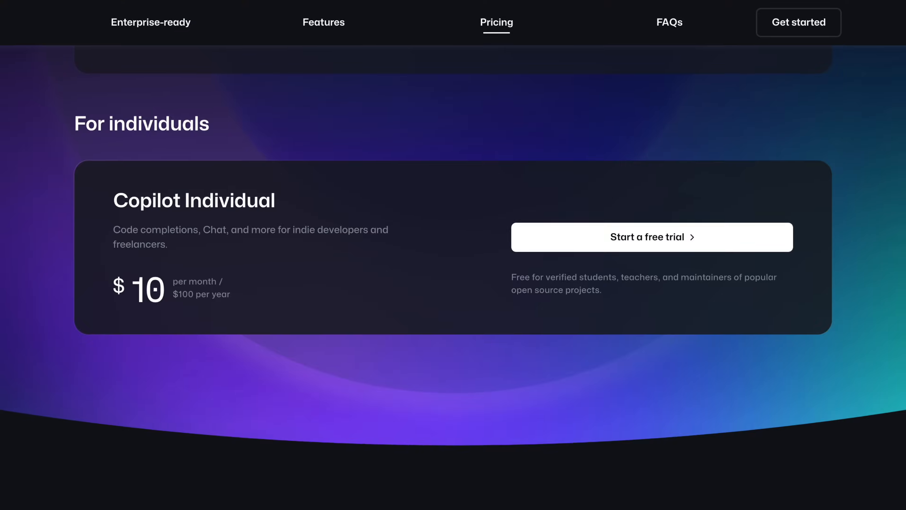
- Scroll past pricing and supported editors to the Copilot Chat 'Write unit tests' demo for parse_expenses
scroll(down, 3)
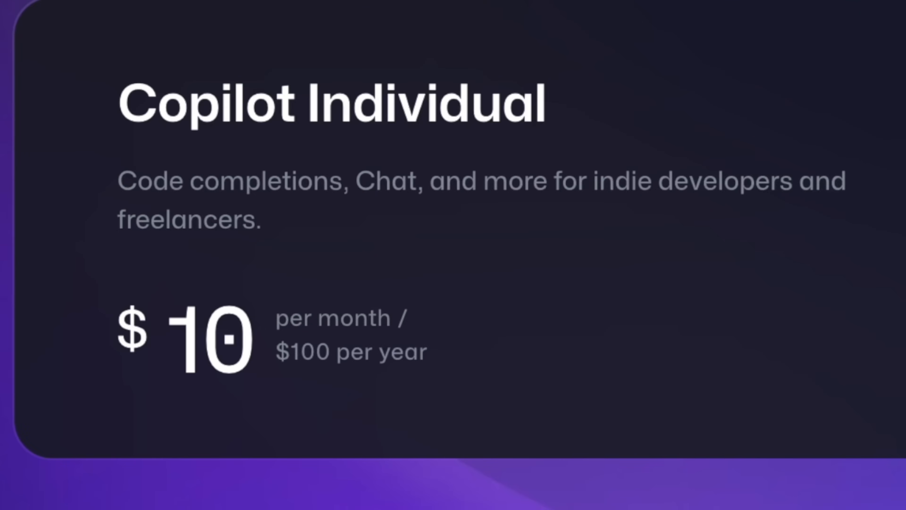
scroll(down, 3)
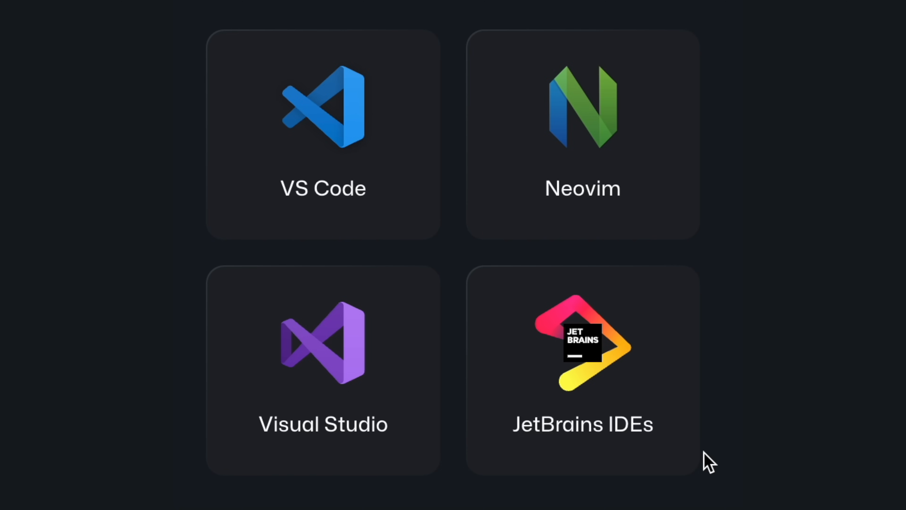
mouse_move(632, 160)
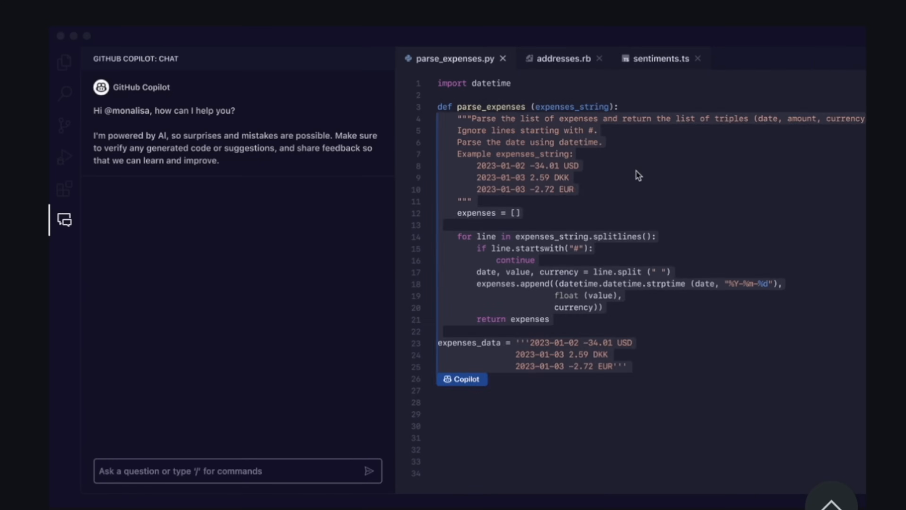
text(Write unit tests for this func)
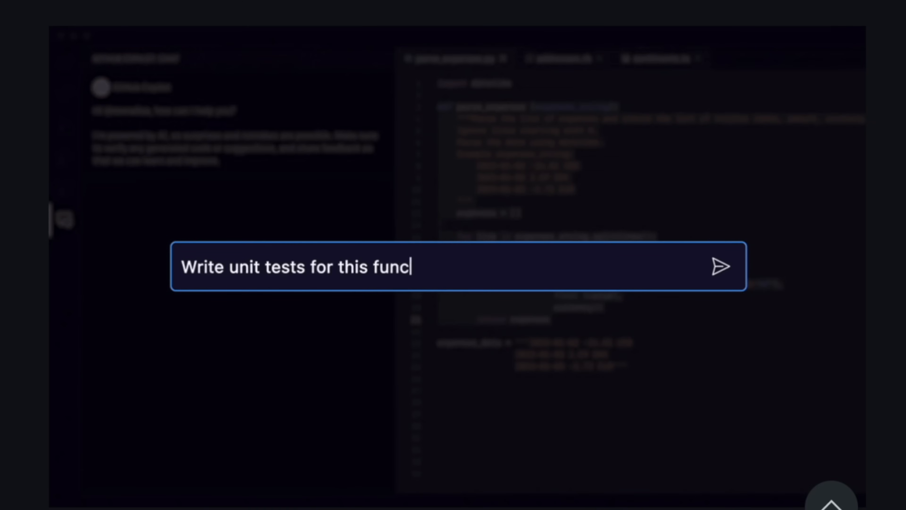
click(720, 268)
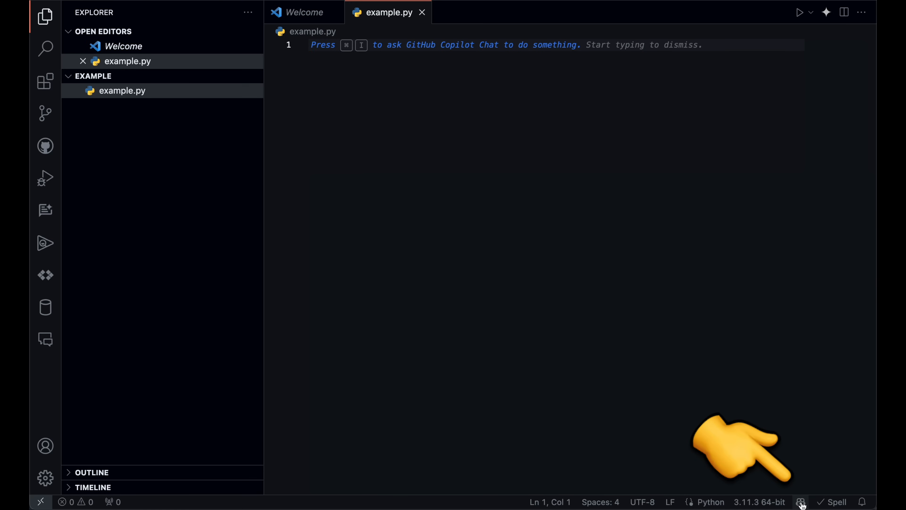
- In example.py accept Copilot's suggested answer() function returning 42 with Tab
click(800, 502)
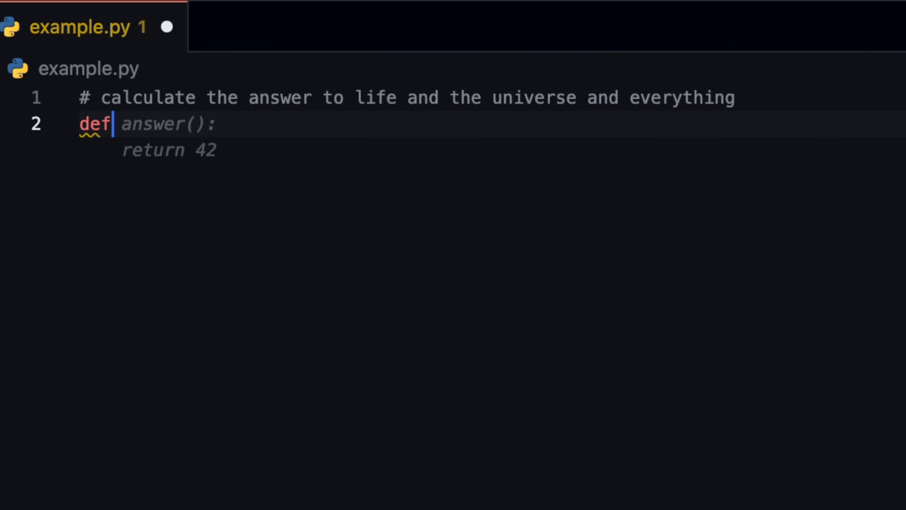
key(Tab)
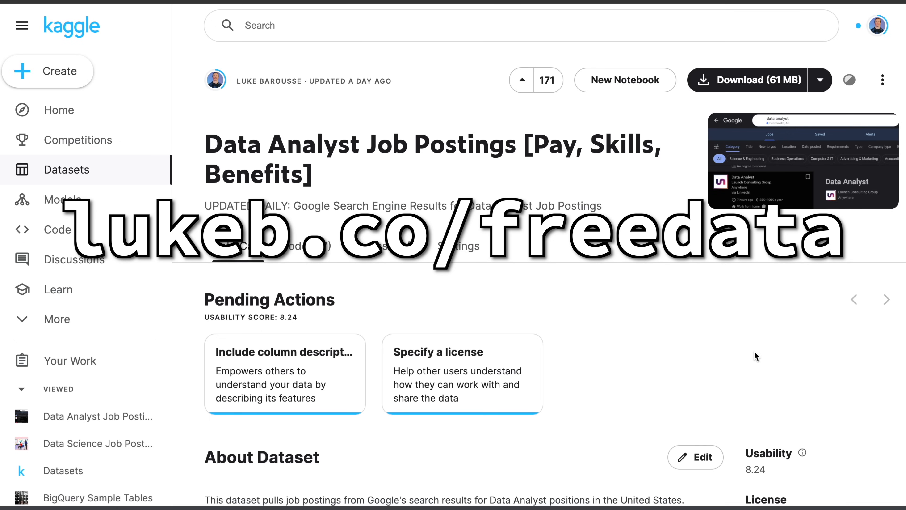
- Browse the Data Analyst Job Postings dataset's Data Card on Kaggle
scroll(down, 3)
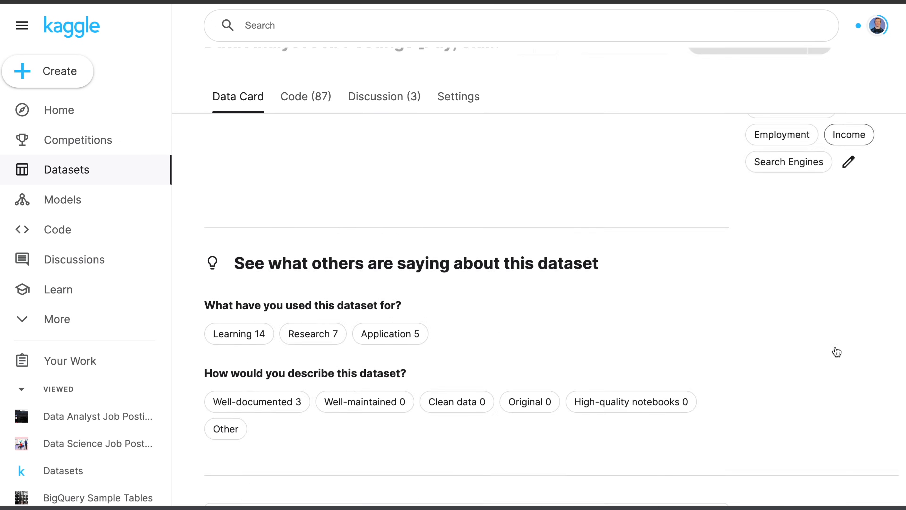
scroll(up, 3)
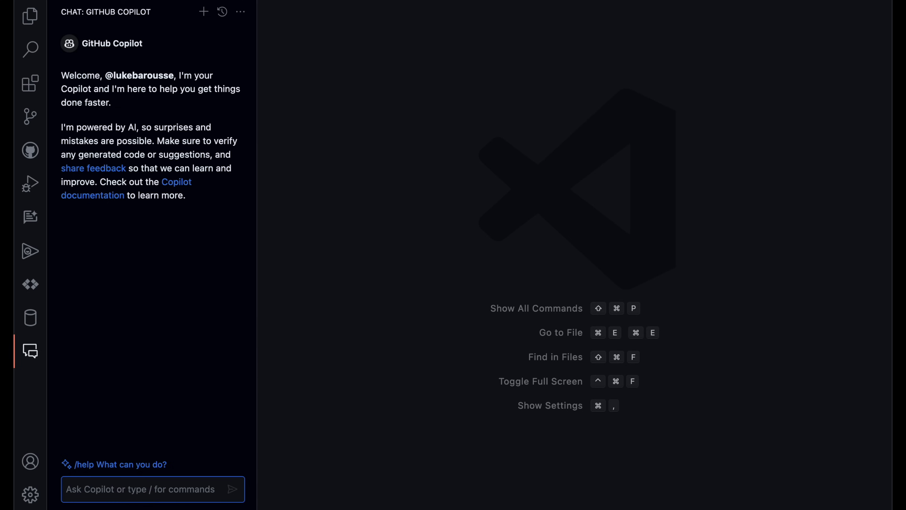
text(/newNotebook)
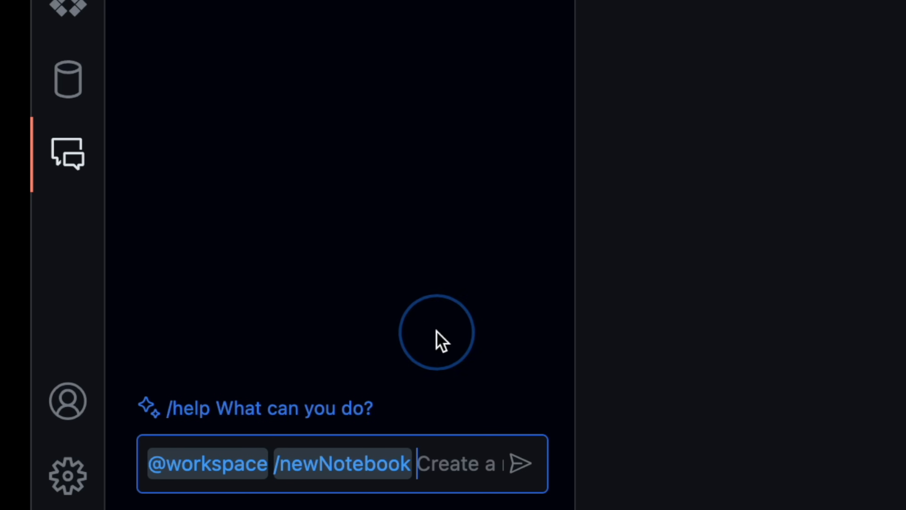
text(Create a new notebook connecting to the gsearch_jobs.csv in this folder and perform some exploratory data analysis)
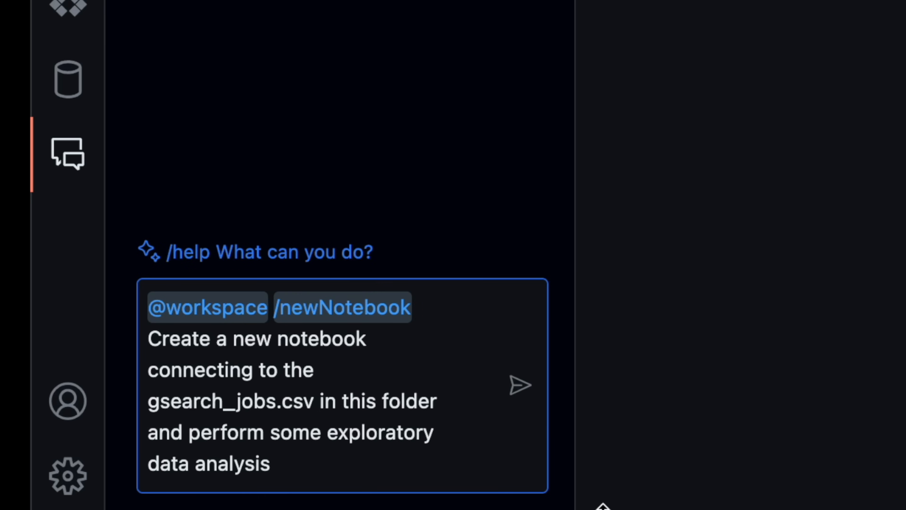
mouse_move(643, 465)
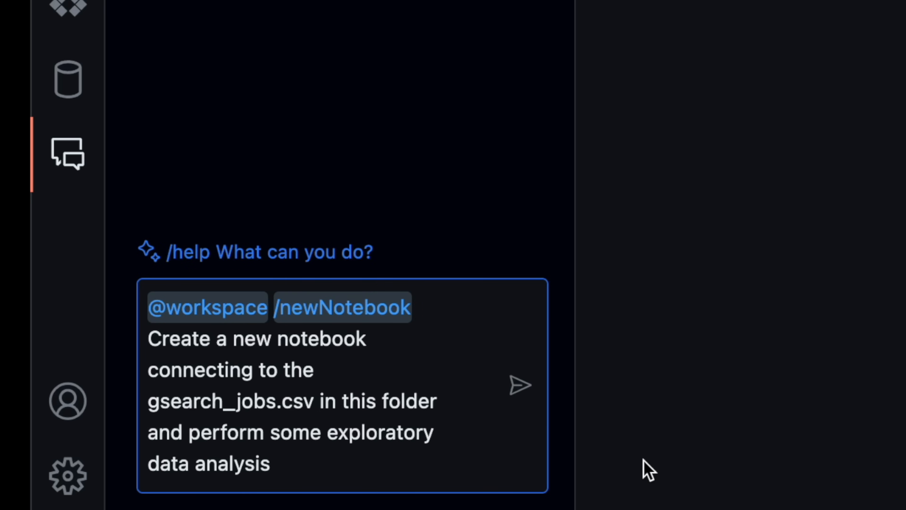
click(519, 388)
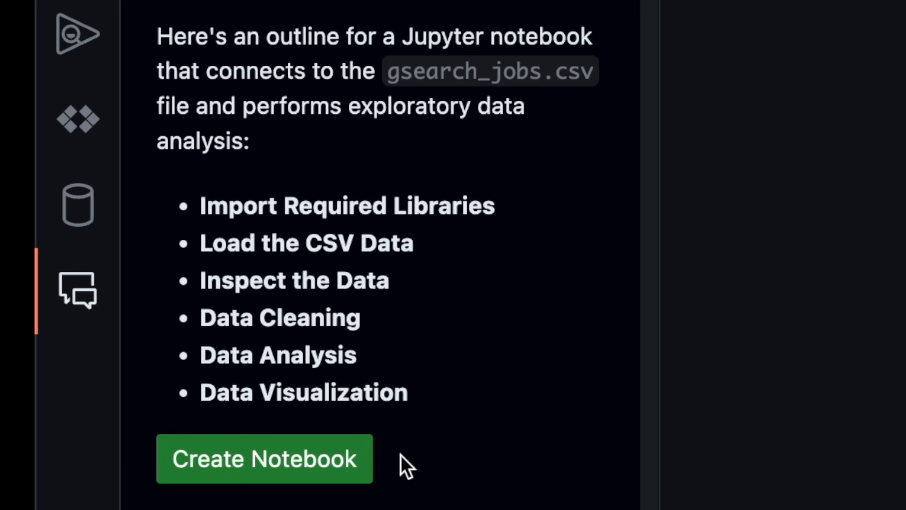
mouse_move(345, 473)
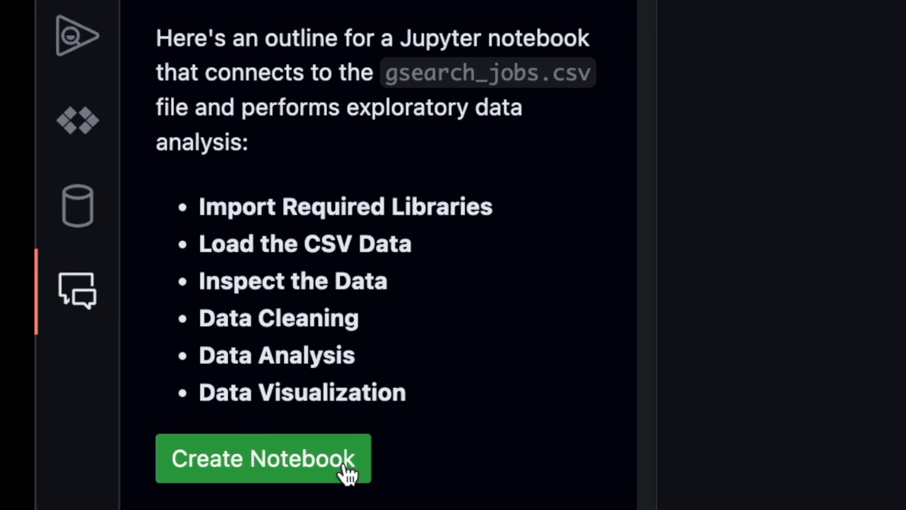
click(260, 458)
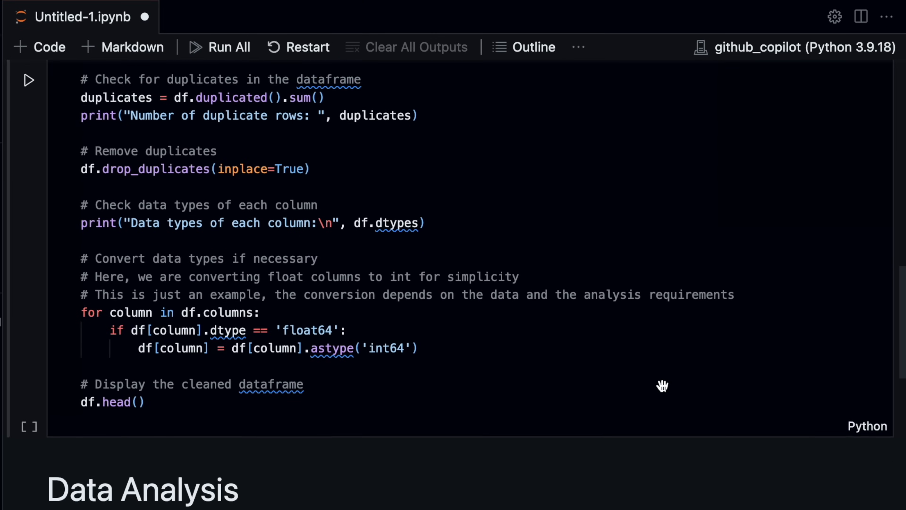
- Run all notebook cells and scroll to the cleaning cell's IntCastingNaNError traceback
scroll(down, 3)
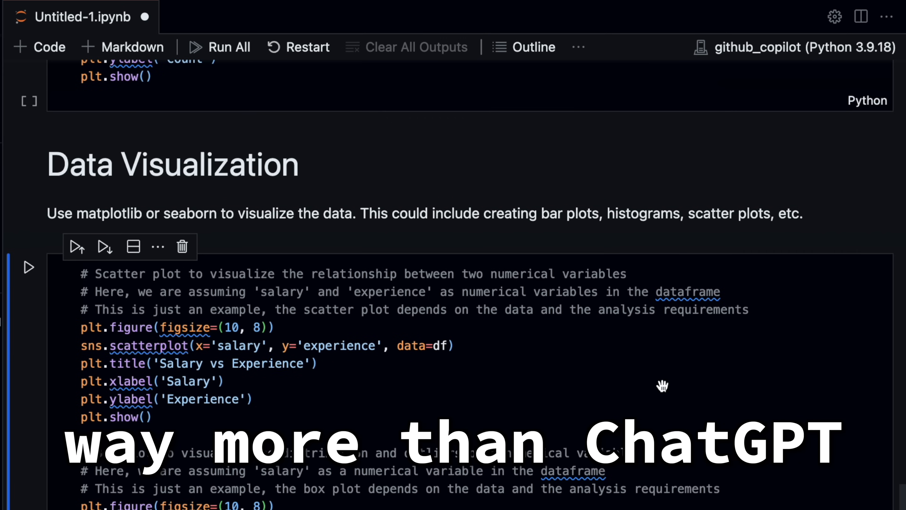
scroll(down, 3)
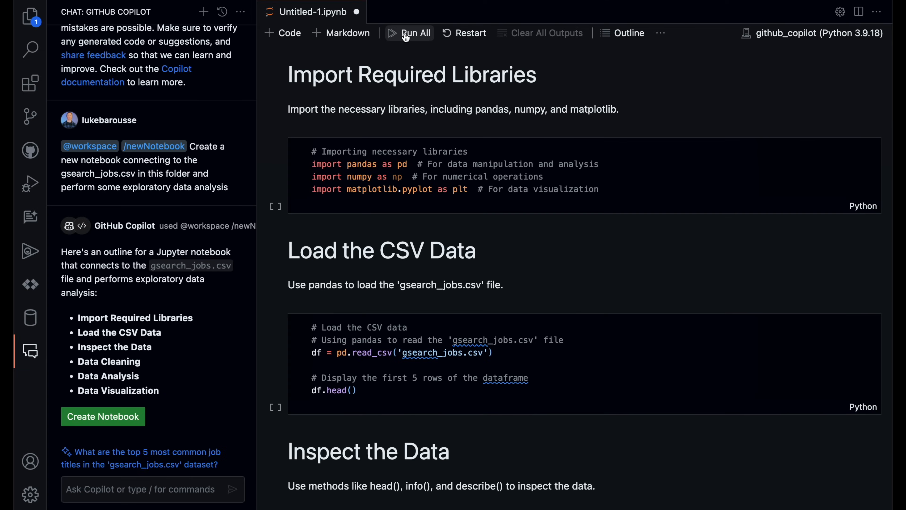
click(409, 33)
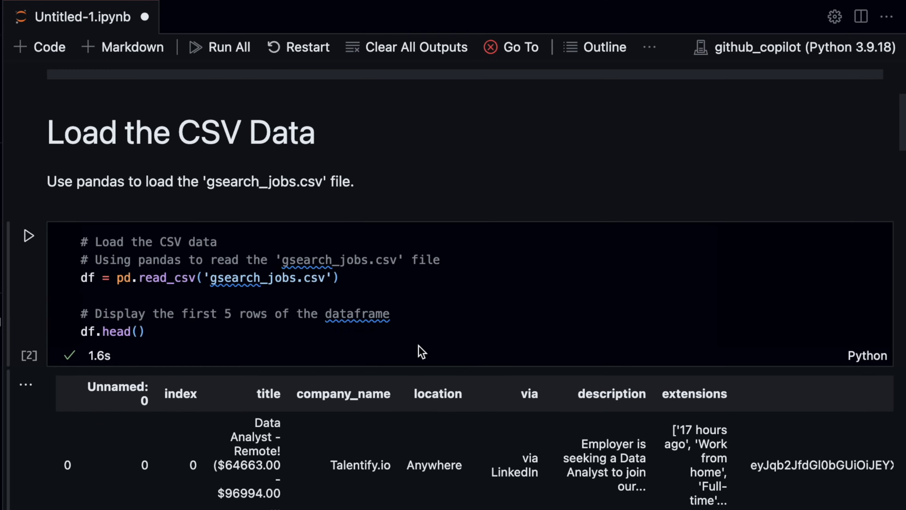
scroll(down, 3)
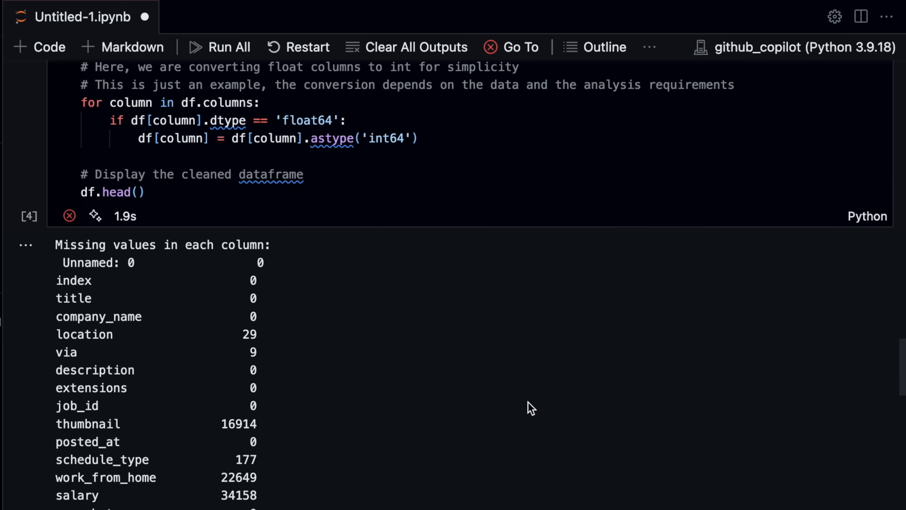
scroll(down, 3)
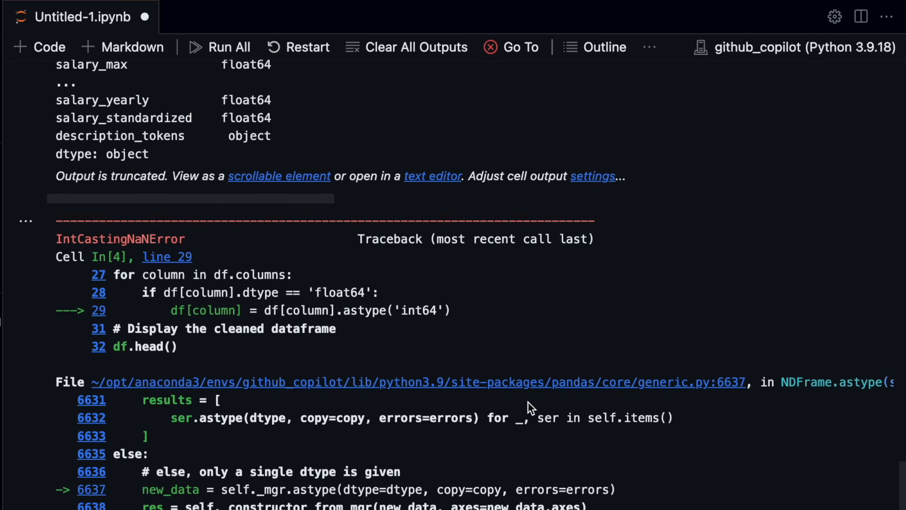
scroll(down, 3)
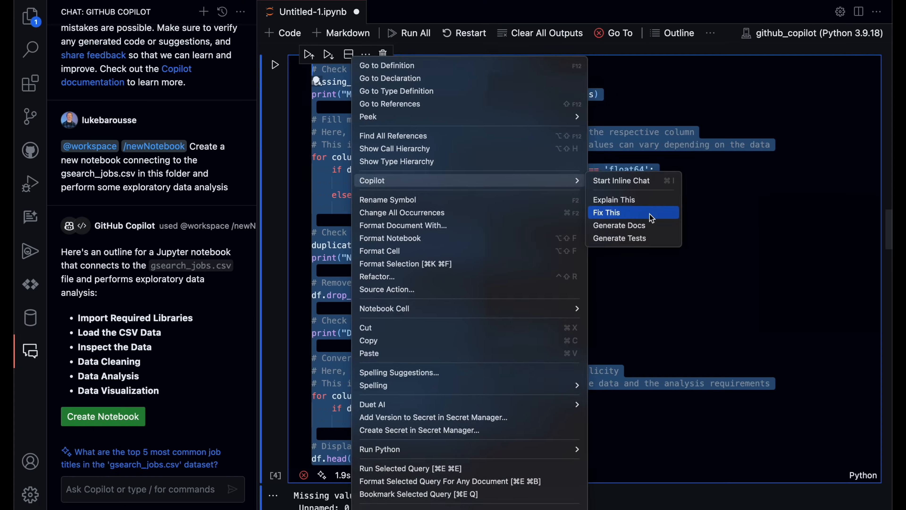
- Have Copilot /fix the IntCastingNaNError and review the proposed fill-before-cast diff
click(607, 212)
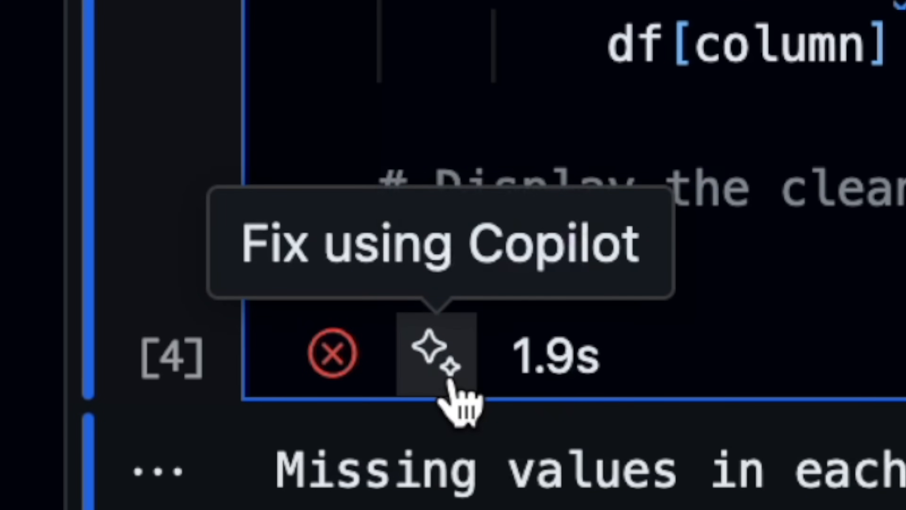
click(432, 353)
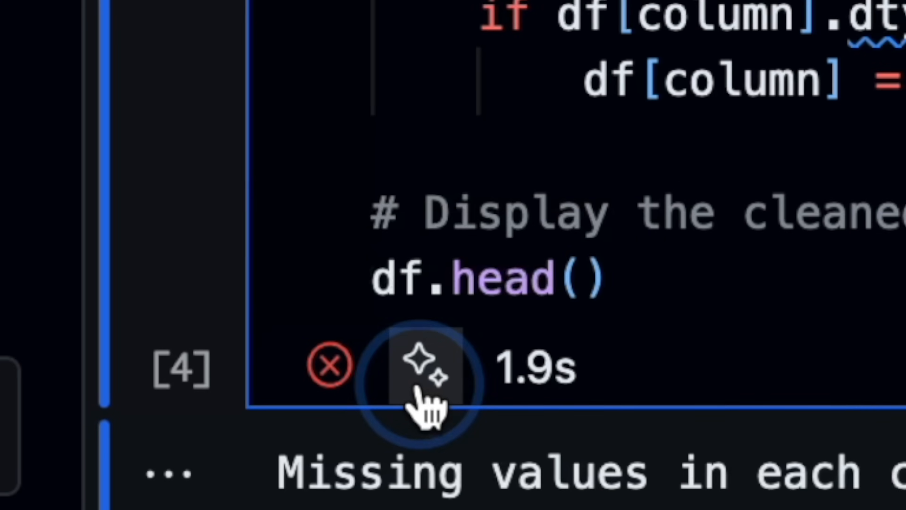
click(424, 366)
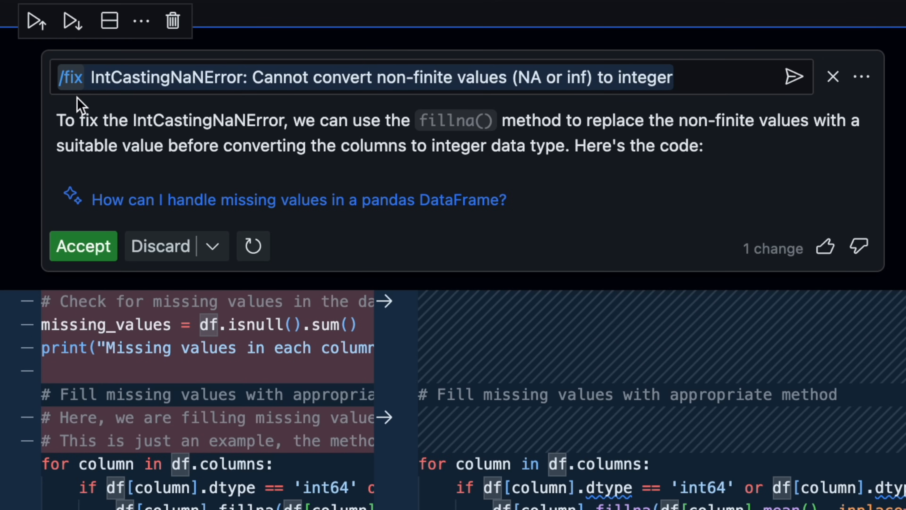
mouse_move(388, 83)
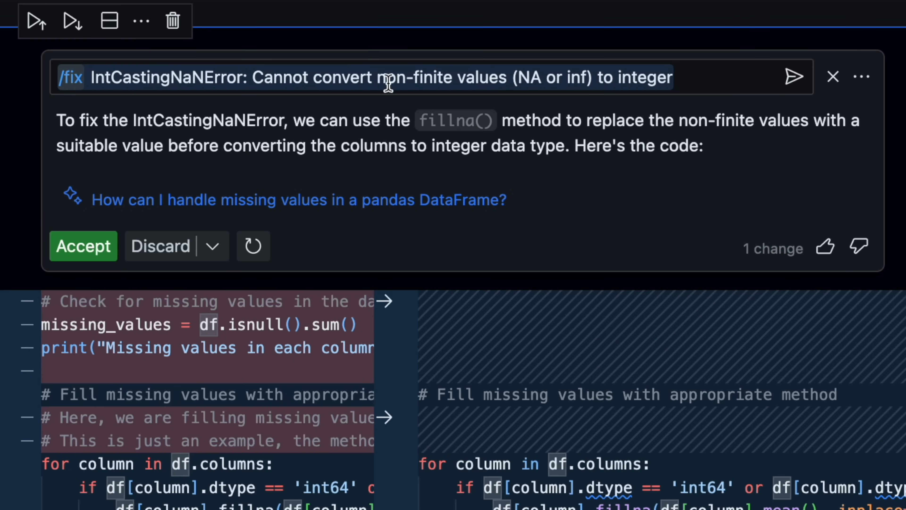
mouse_move(684, 93)
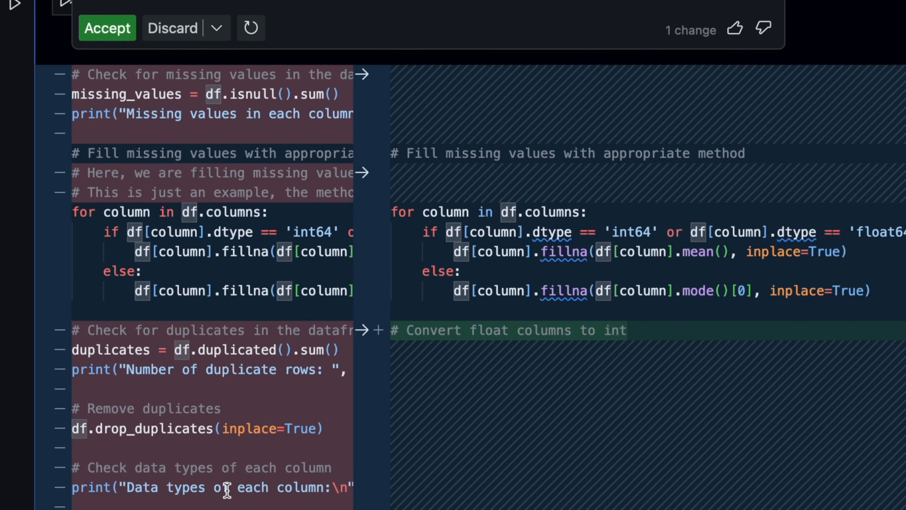
scroll(down, 3)
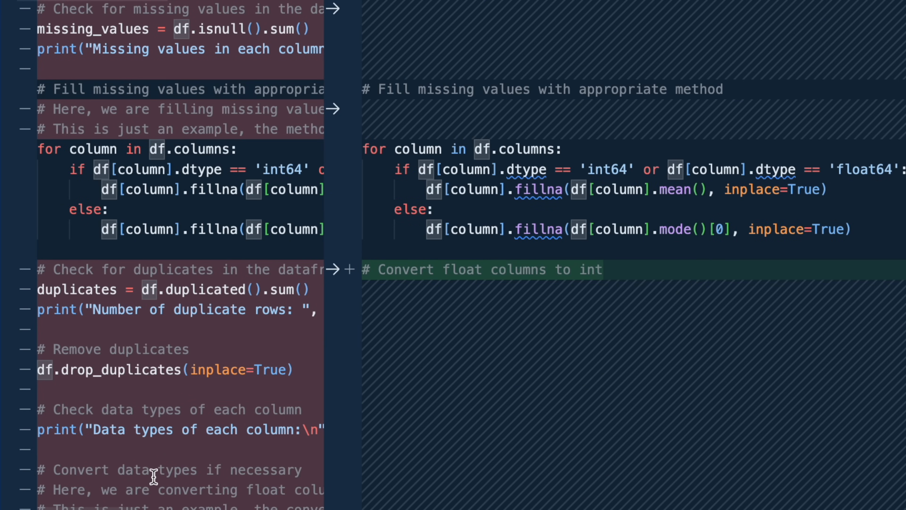
mouse_move(426, 210)
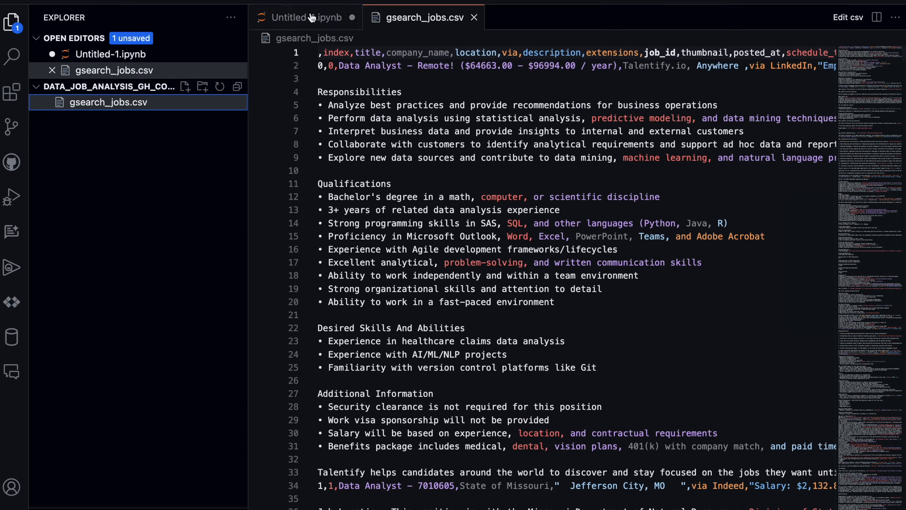
- Return to Untitled-1.ipynb to view the rewritten cleaning cell checking 'column_name' exists
click(302, 17)
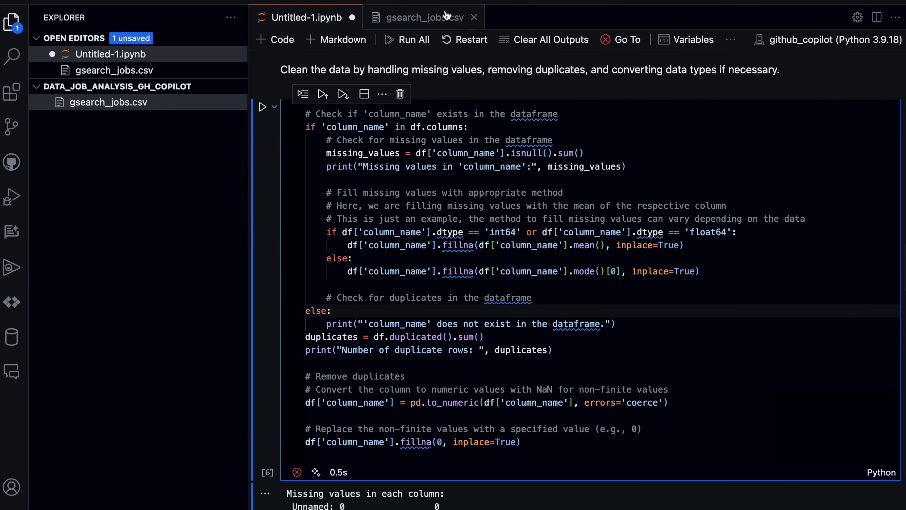
click(419, 17)
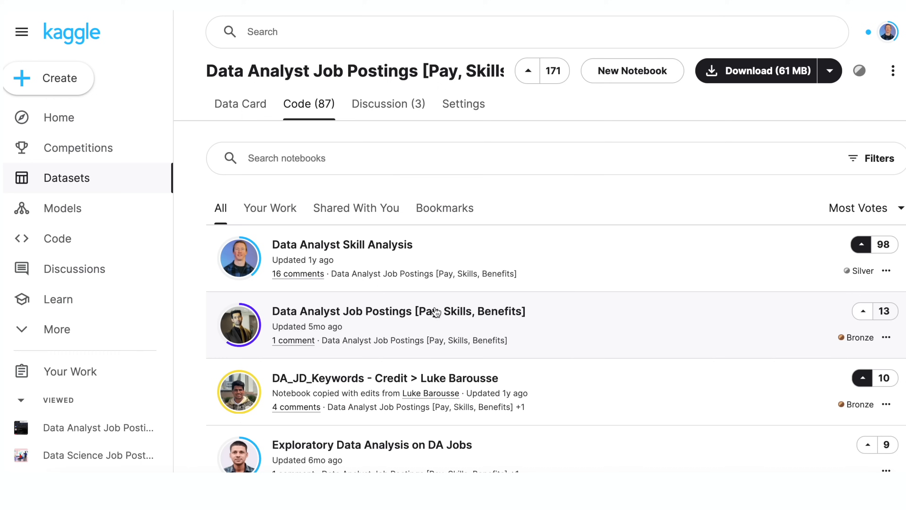
- View the Kaggle Data Analyst Skill Analysis notebook's Data Integrity Check code
click(342, 245)
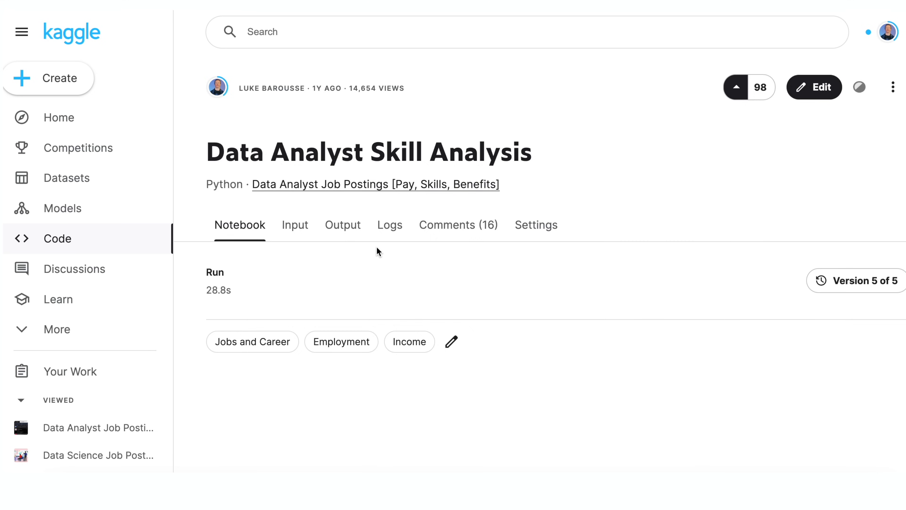
scroll(down, 3)
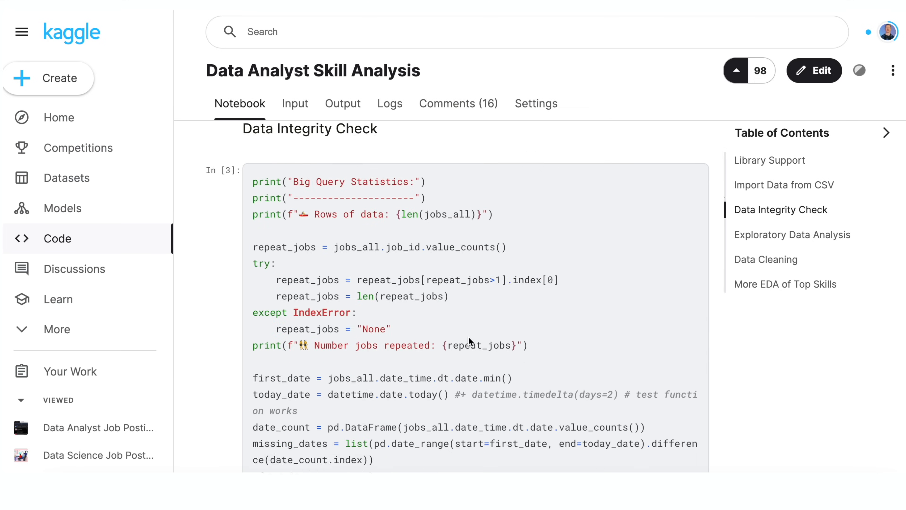
scroll(down, 3)
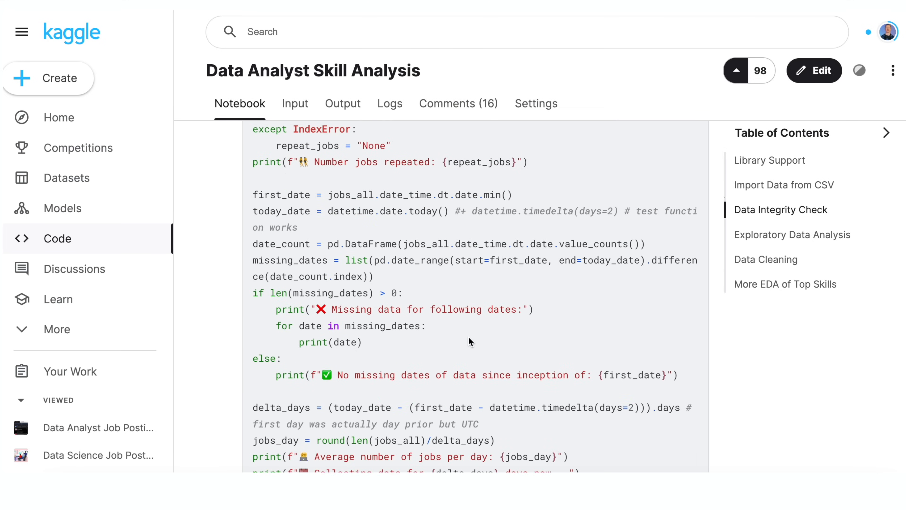